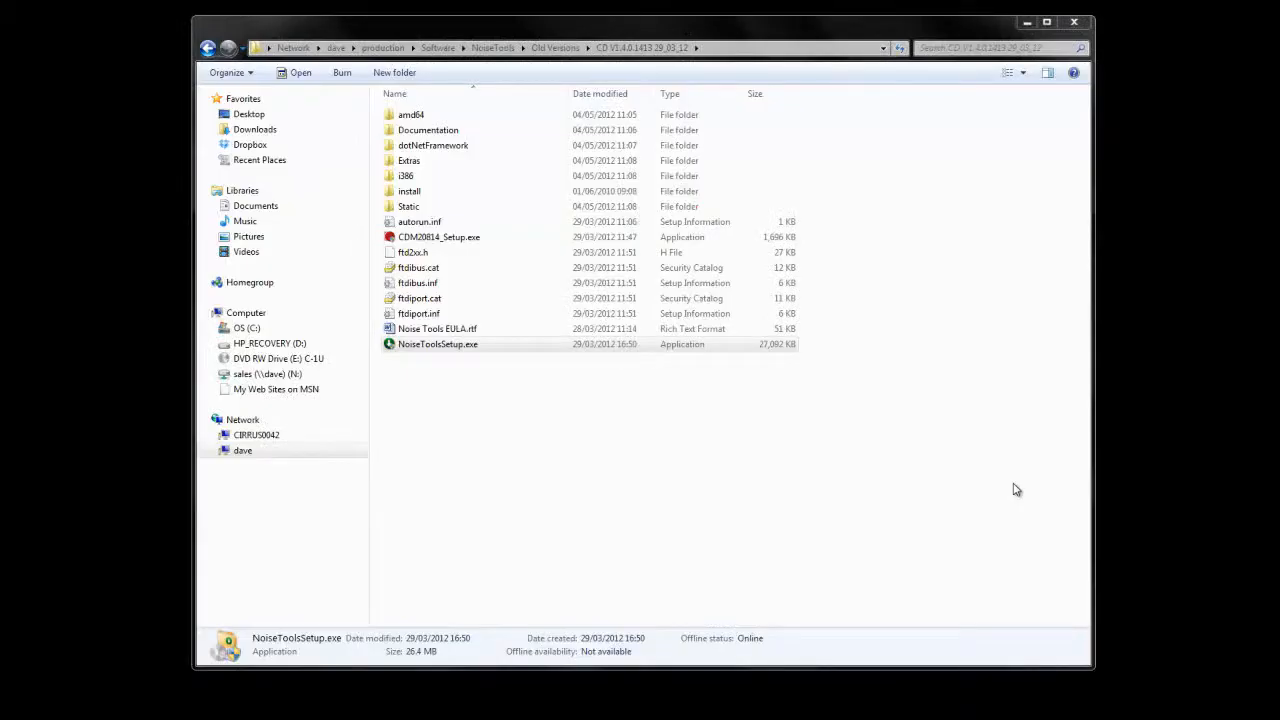
mouse_move(470, 434)
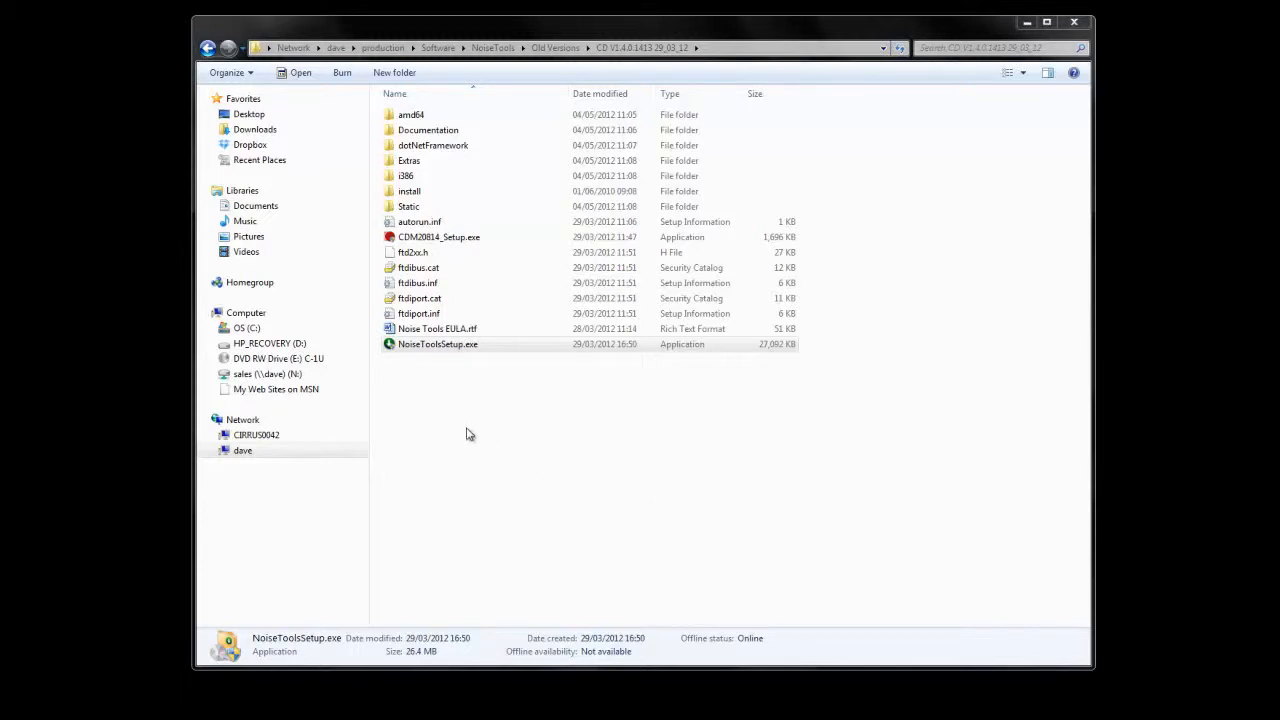
Launch the NoiseToolsSetup.exe installer
left_click(437, 344)
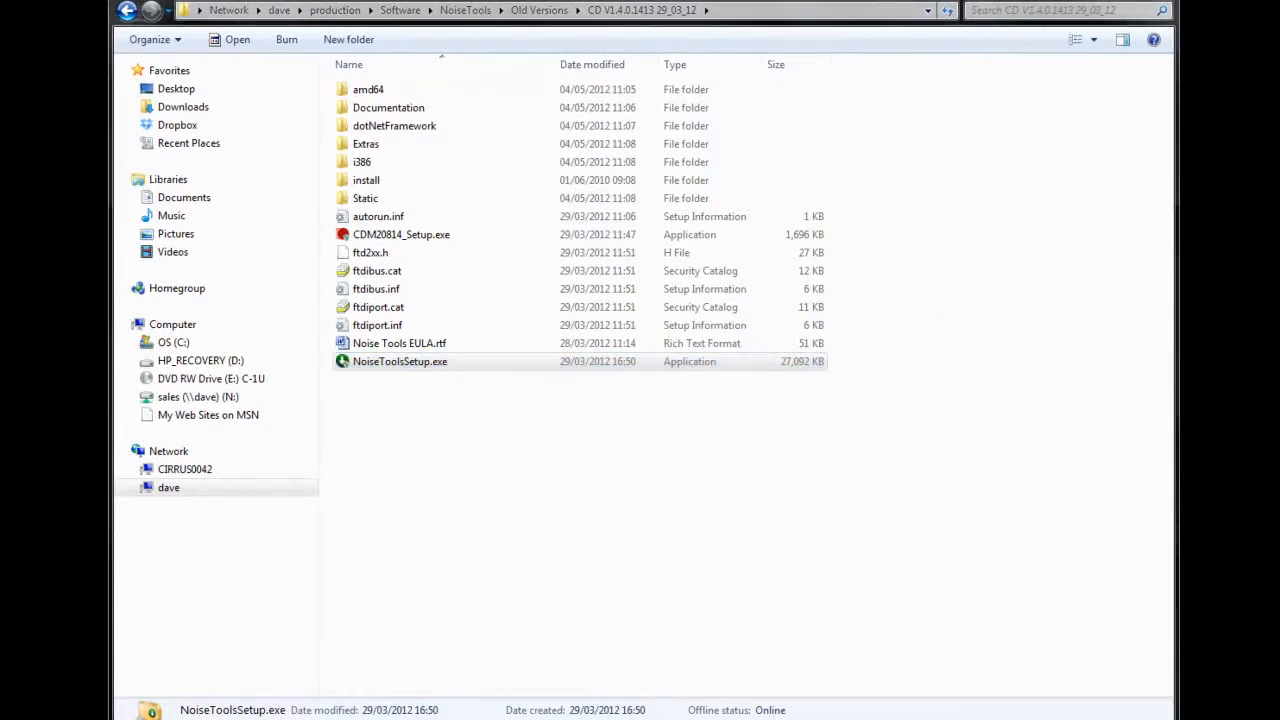
left_click(400, 361)
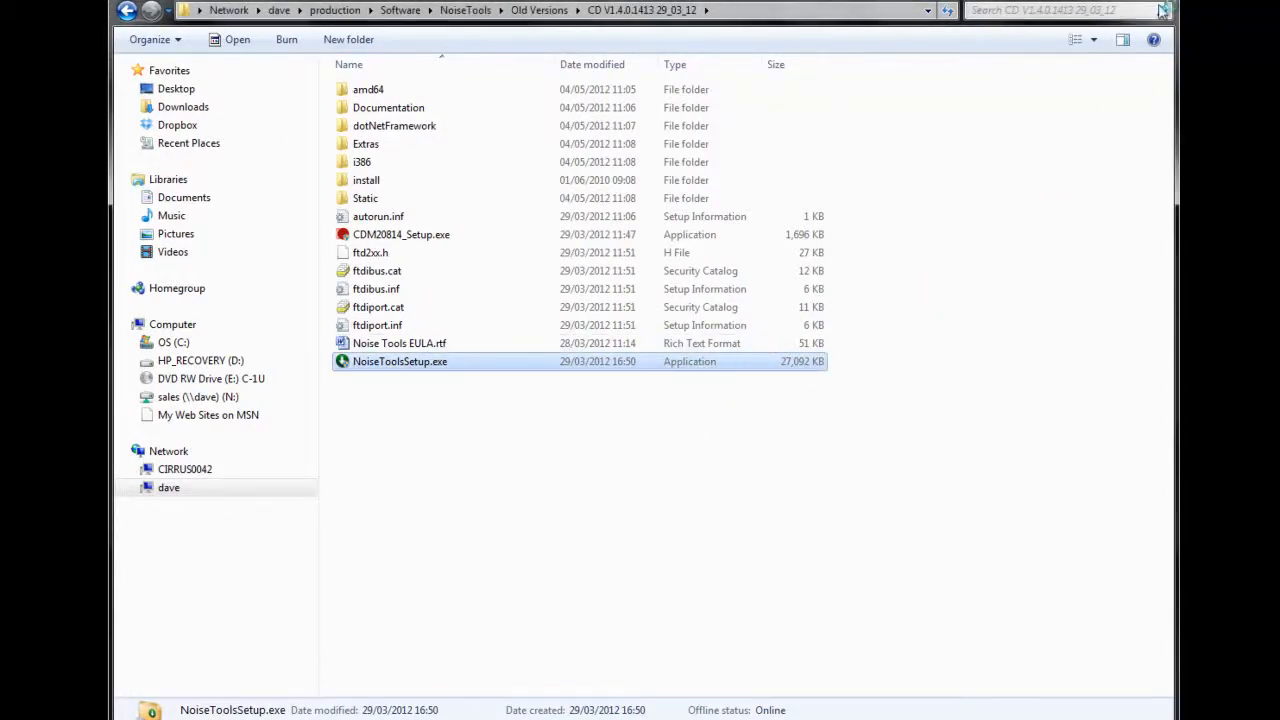
double_click(399, 361)
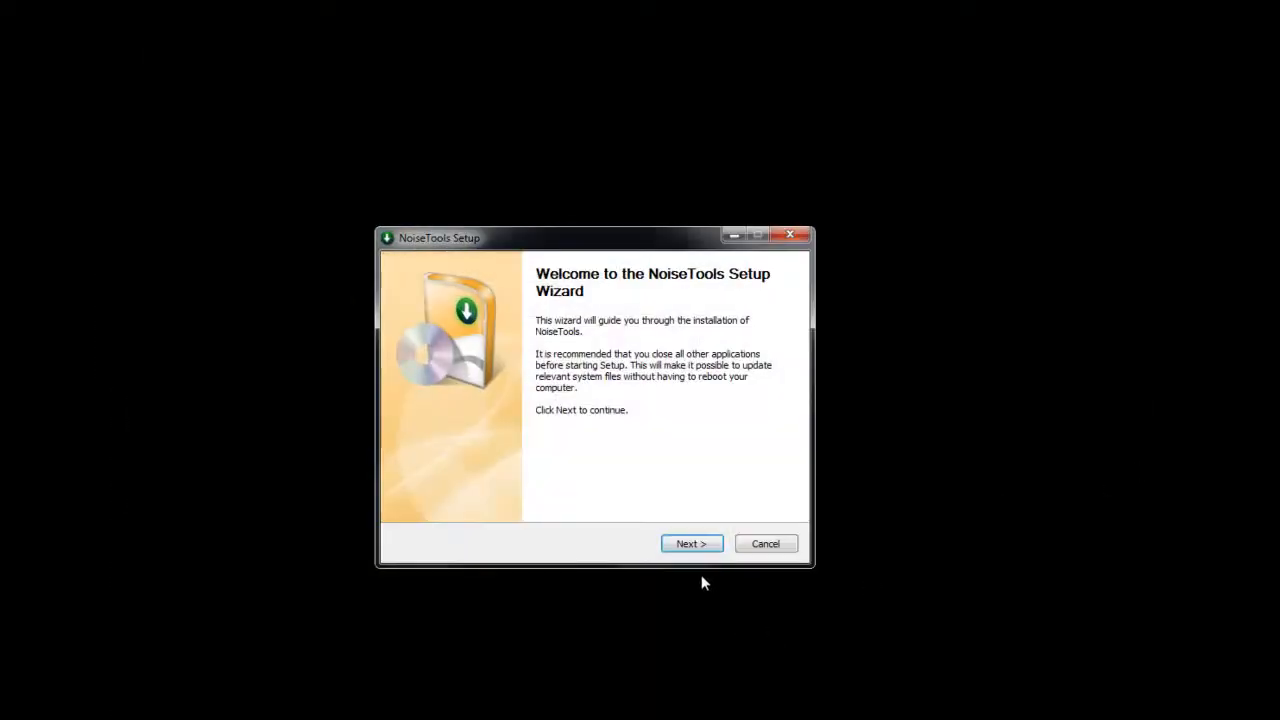
Accept the license agreement and install into the default Cirrus Research folder
left_click(691, 543)
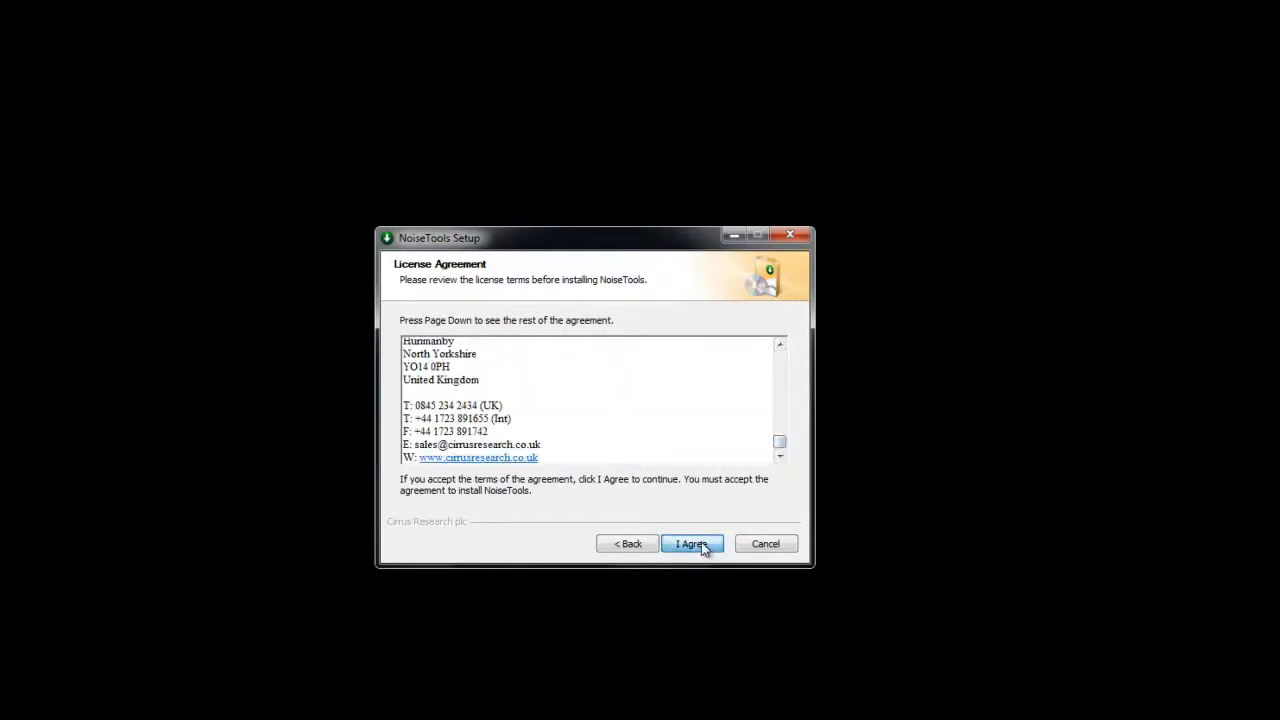
left_click(691, 543)
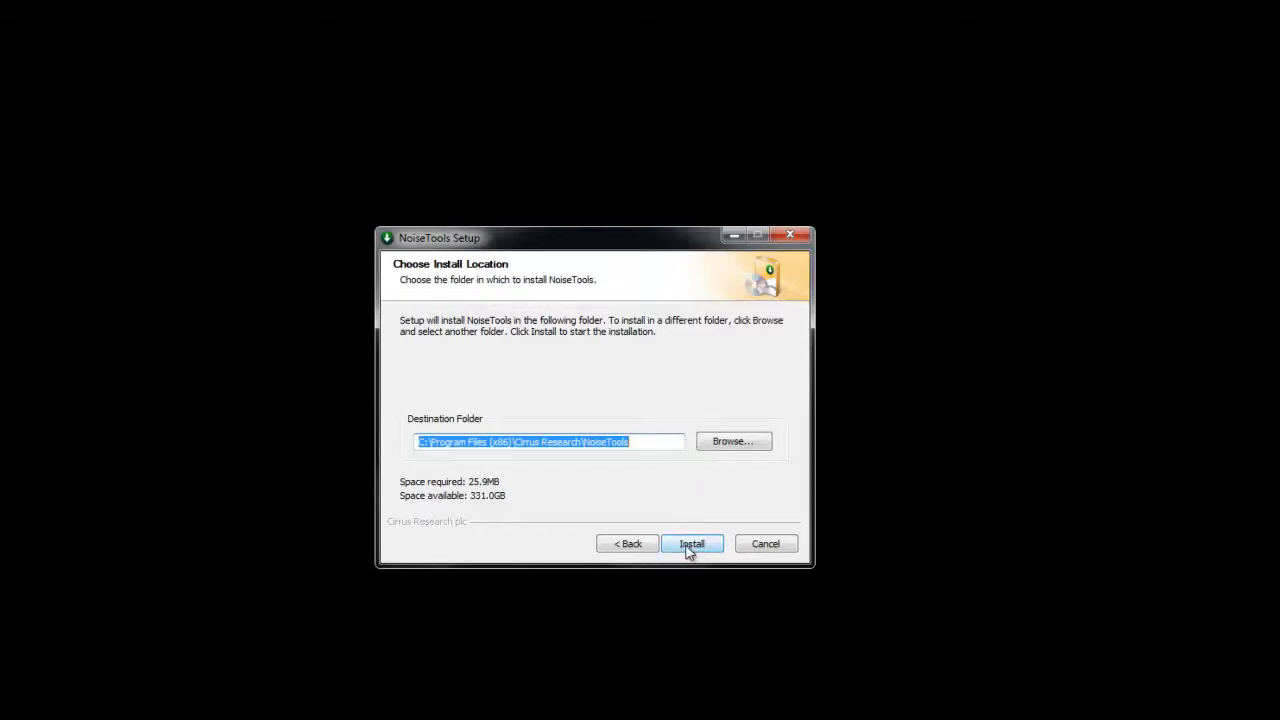
left_click(691, 543)
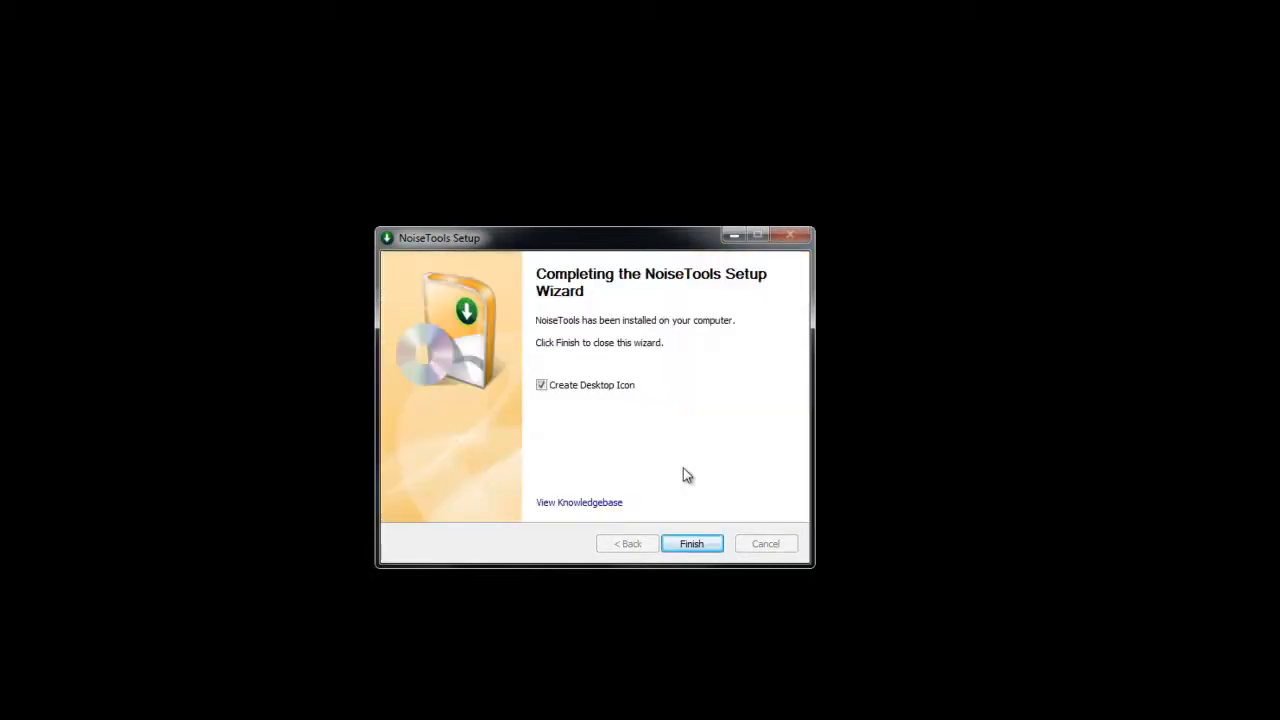
mouse_move(616, 410)
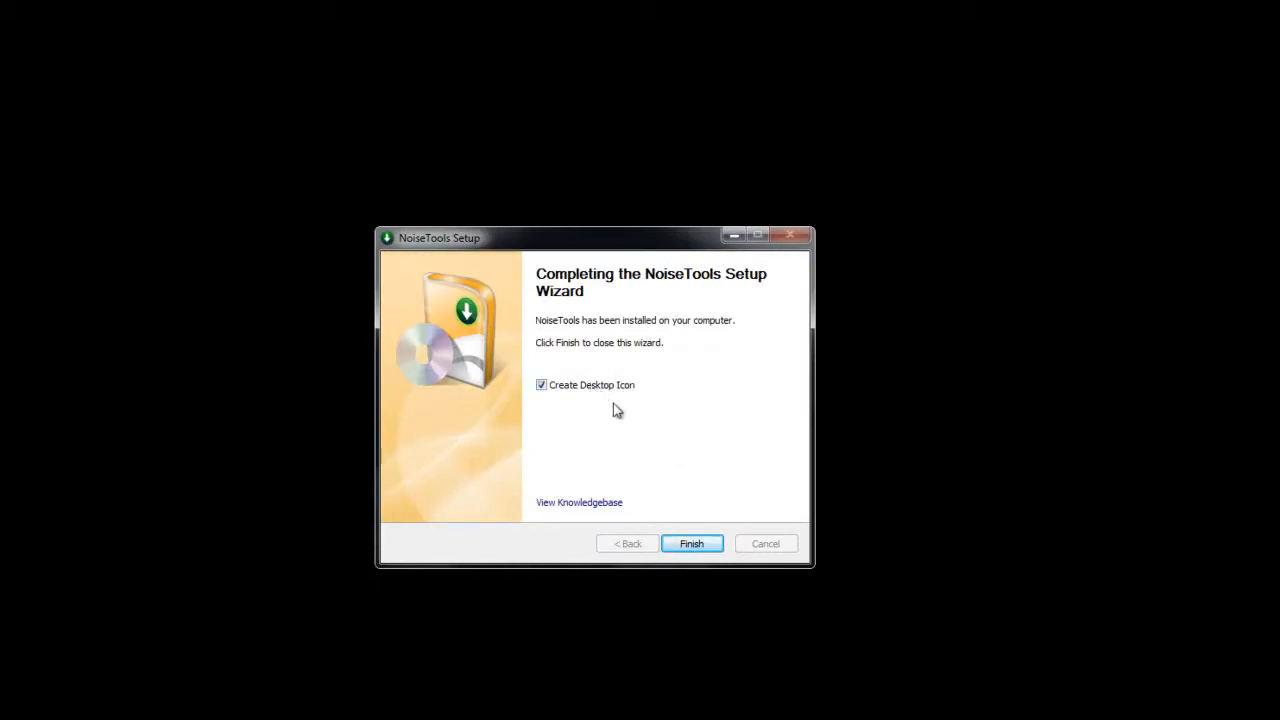
mouse_move(618, 416)
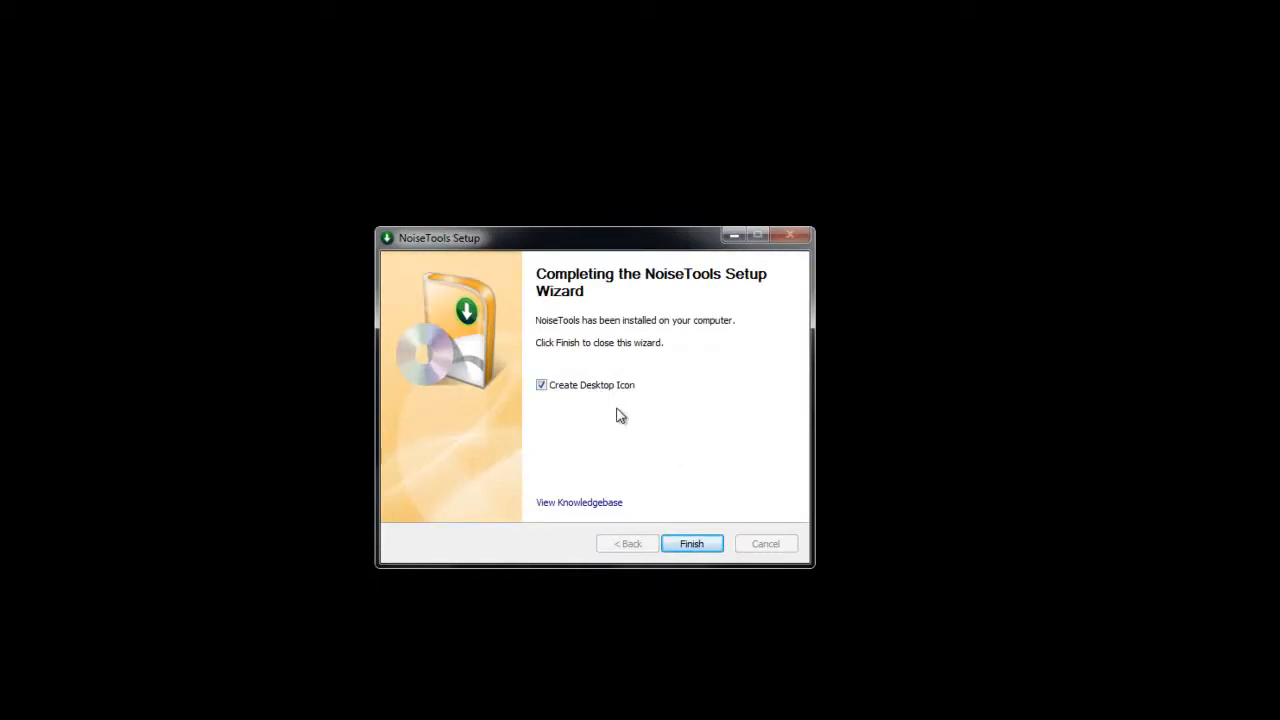
Finish setup with Create Desktop Icon kept checked
left_click(691, 543)
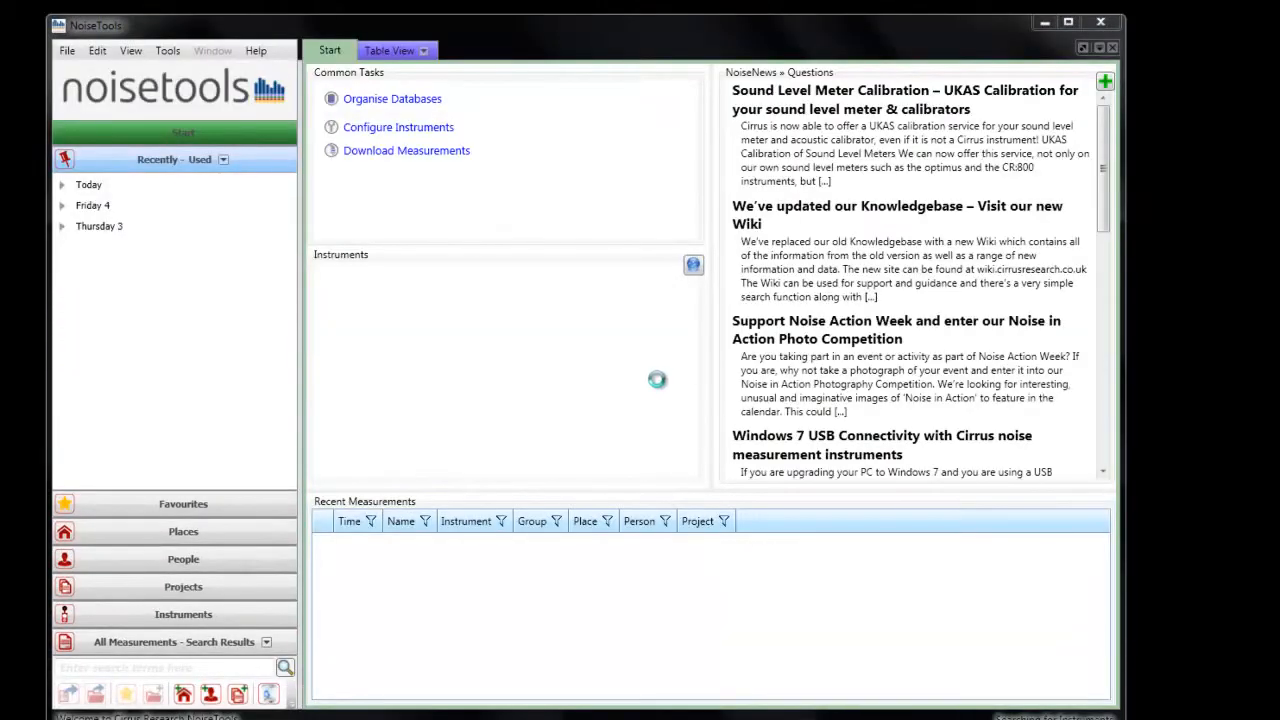